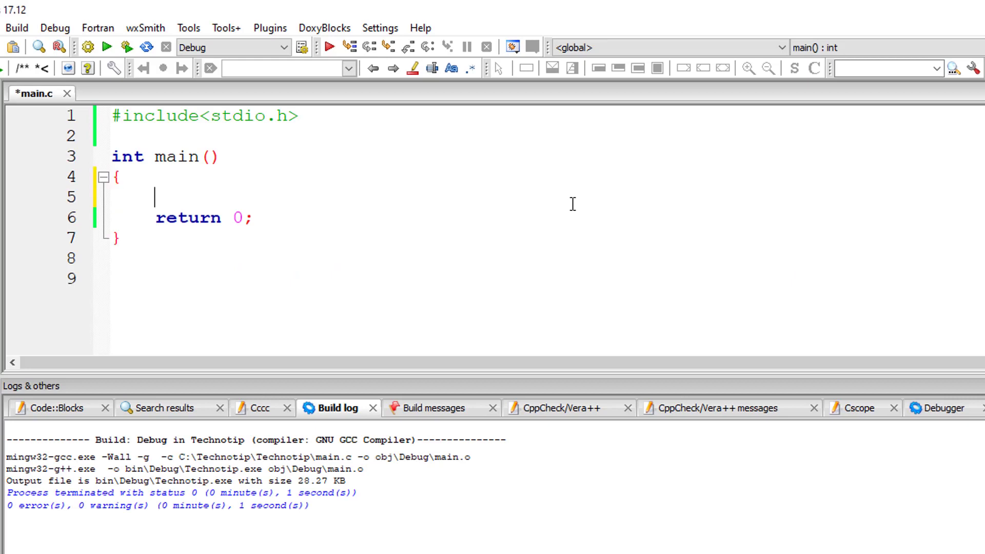
# Declare int num, print the "Enter a Decimal Number" prompt and read num with scanf("%d", &num).
pyautogui.write('int num;')
pyautogui.write('printf("E')
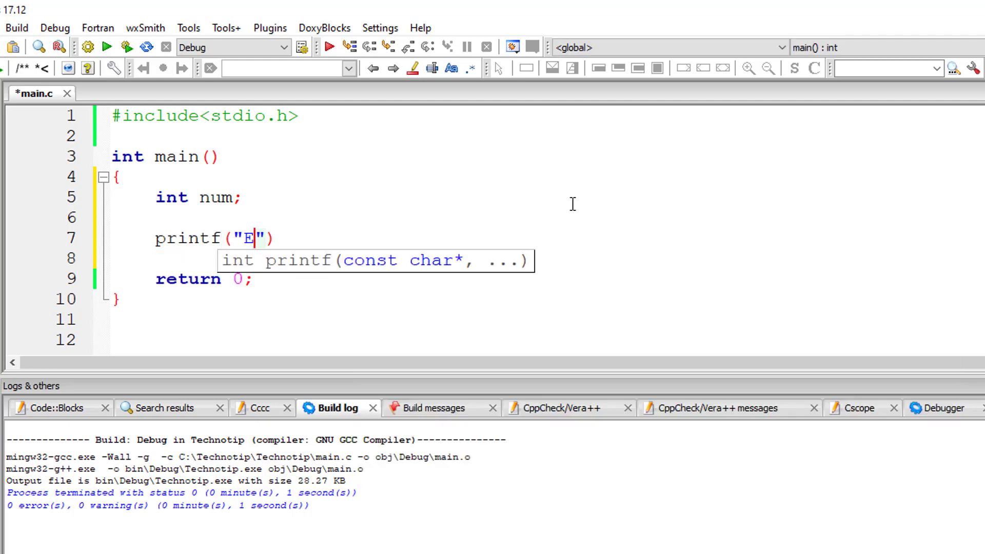
pyautogui.write('nter a Dec')
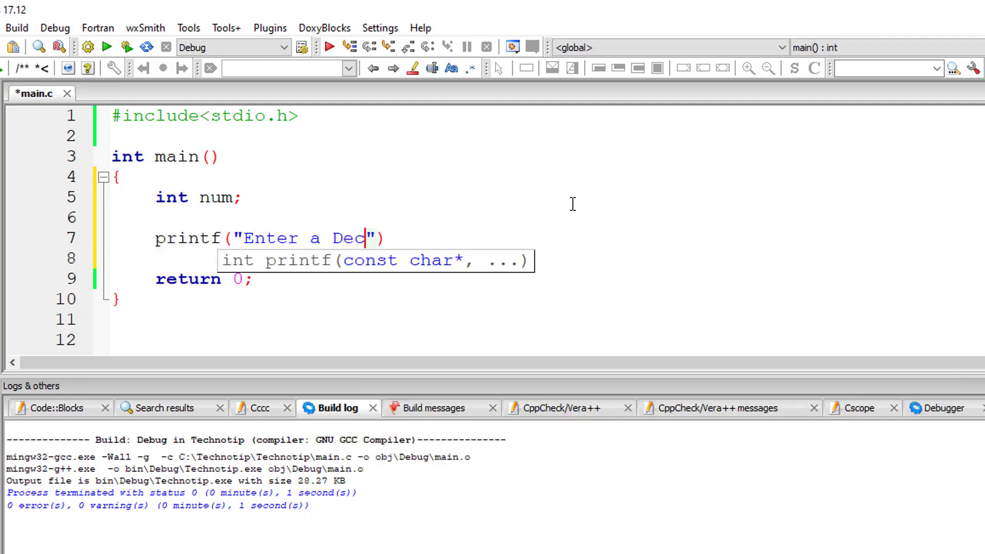
pyautogui.write('imal Number\\n')
pyautogui.click(546, 259)
pyautogui.write('scanf(')
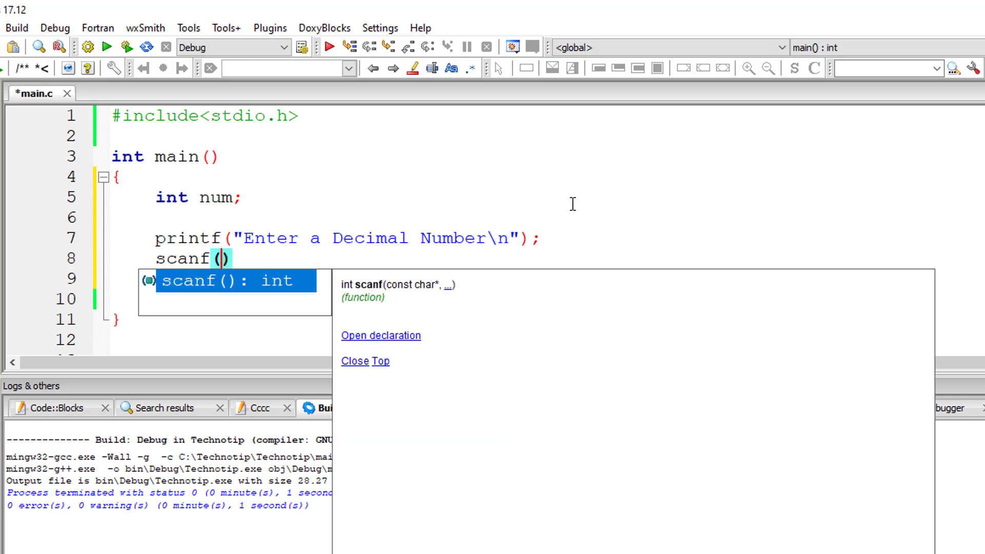
pyautogui.write('"%d"')
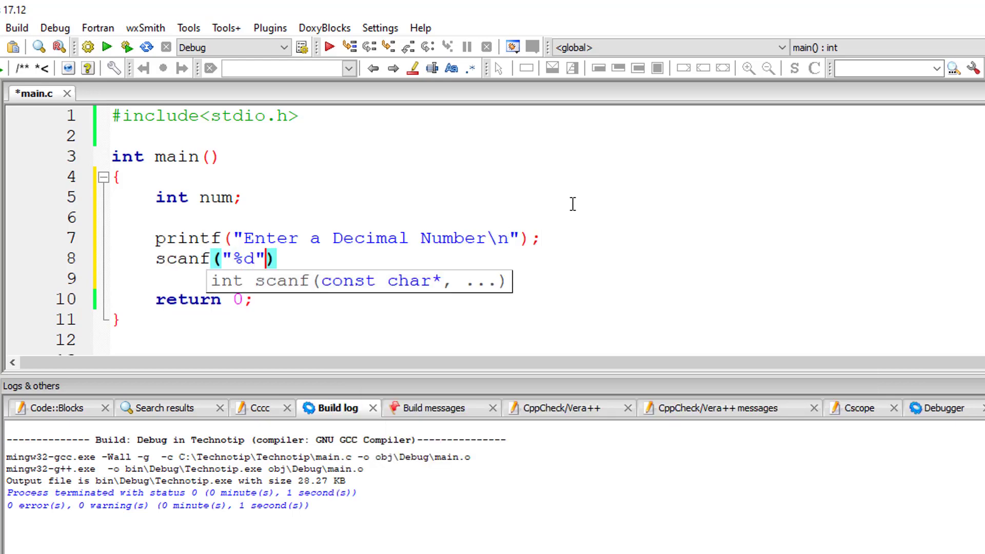
pyautogui.write(', &num')
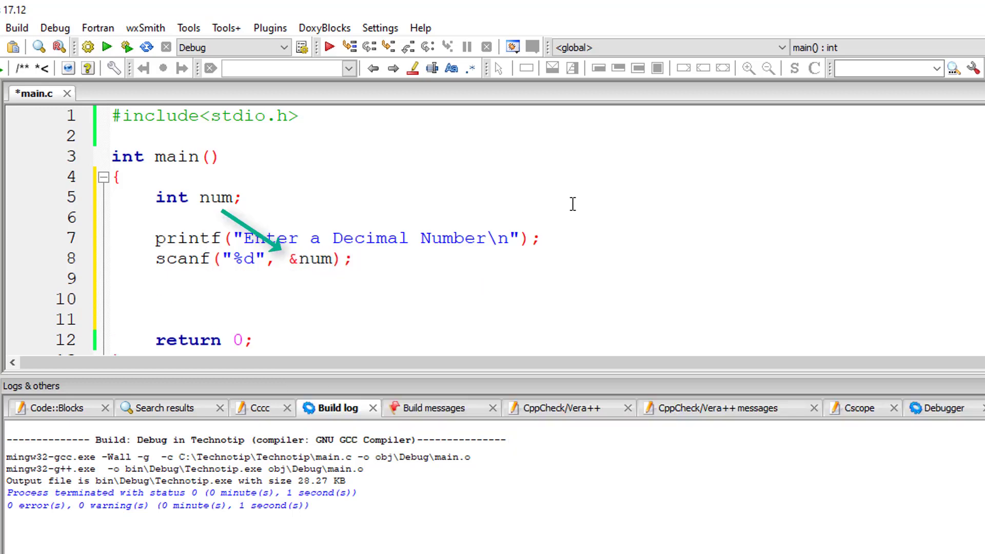
# Add printf("\nOctal representation of Decimal number %d is %o\n", num, num) to show num in octal.
pyautogui.write('printf("")')
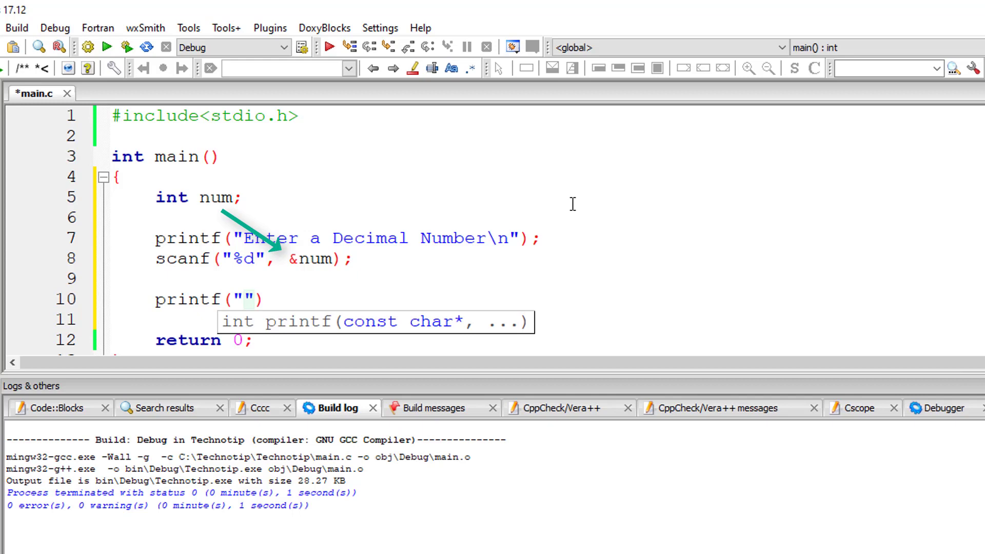
pyautogui.write('\\n')
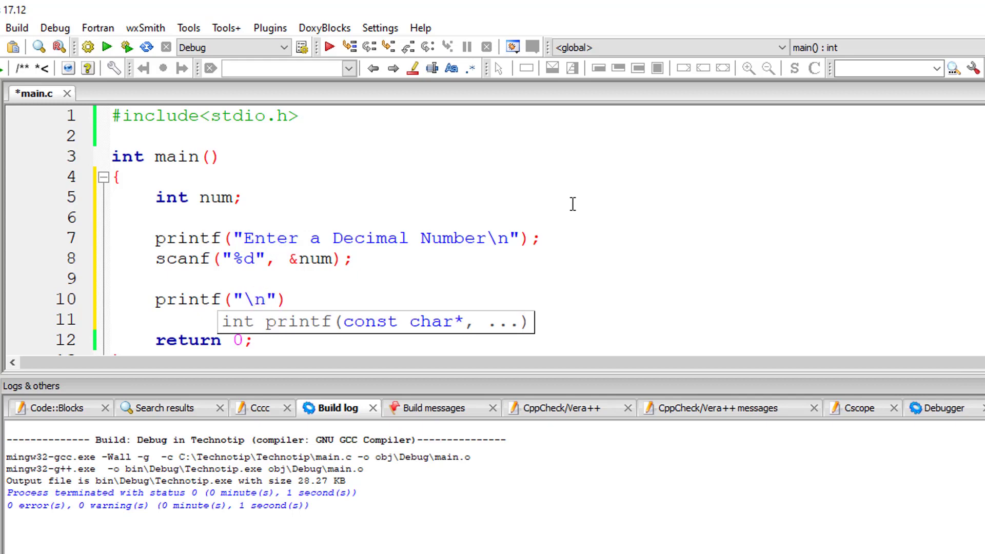
pyautogui.write('Octal')
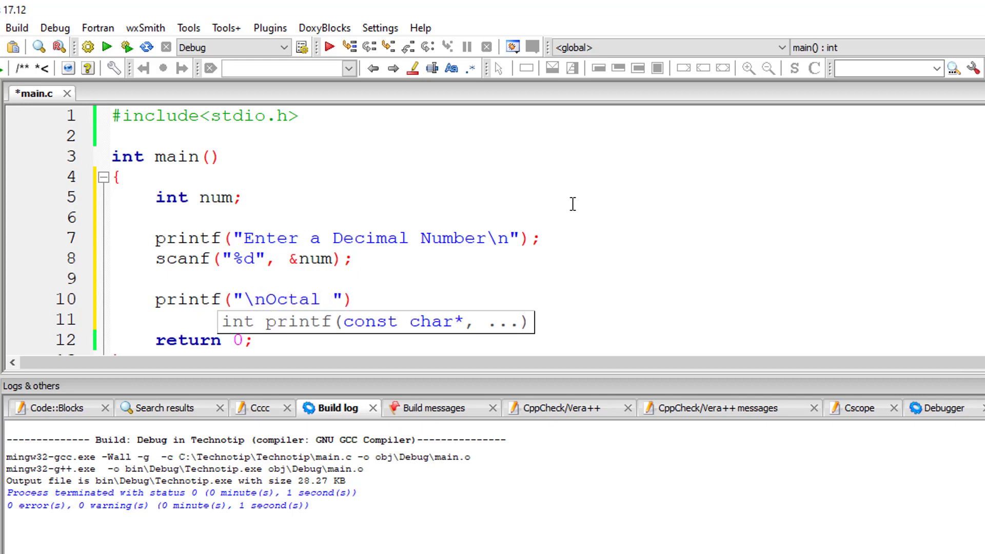
pyautogui.write('re')
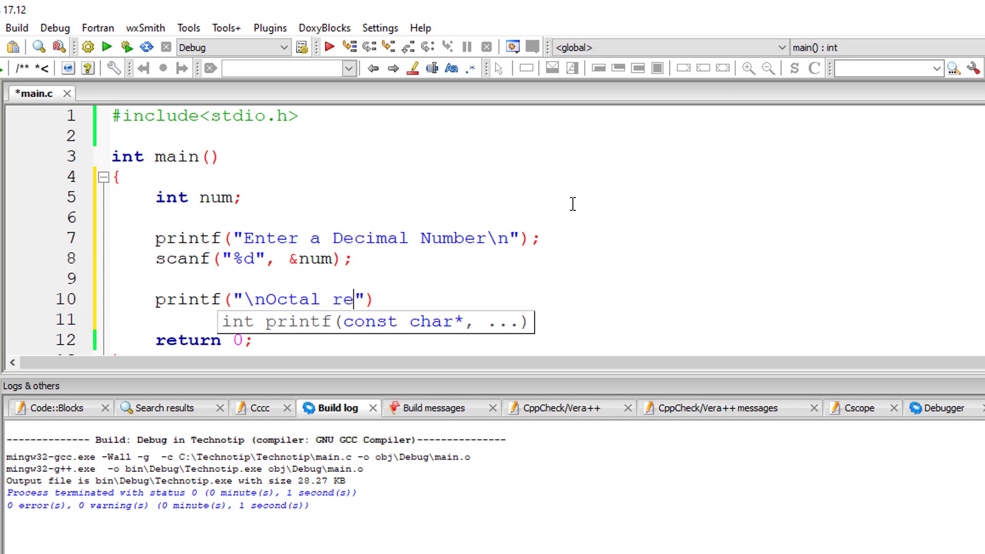
pyautogui.write('presentation of Decim')
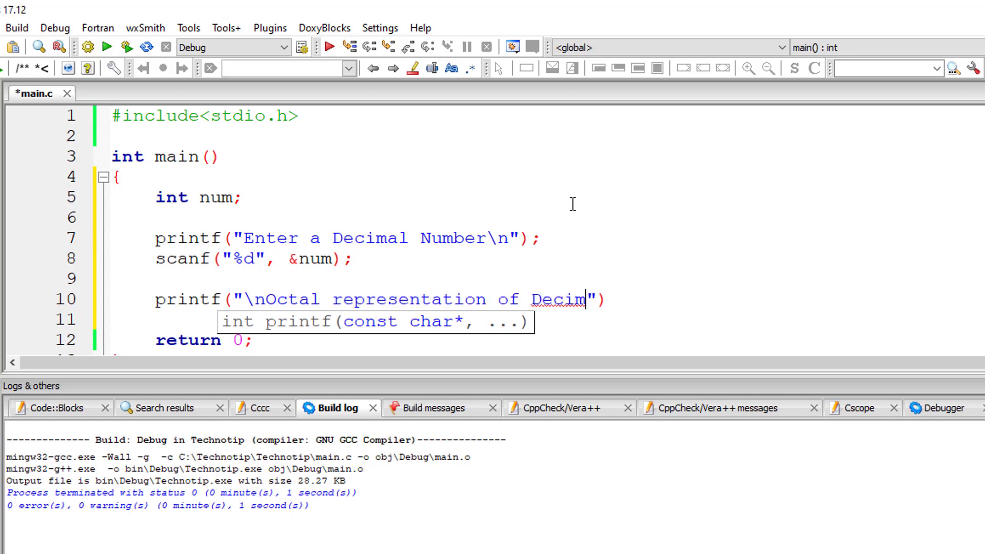
pyautogui.write('al number')
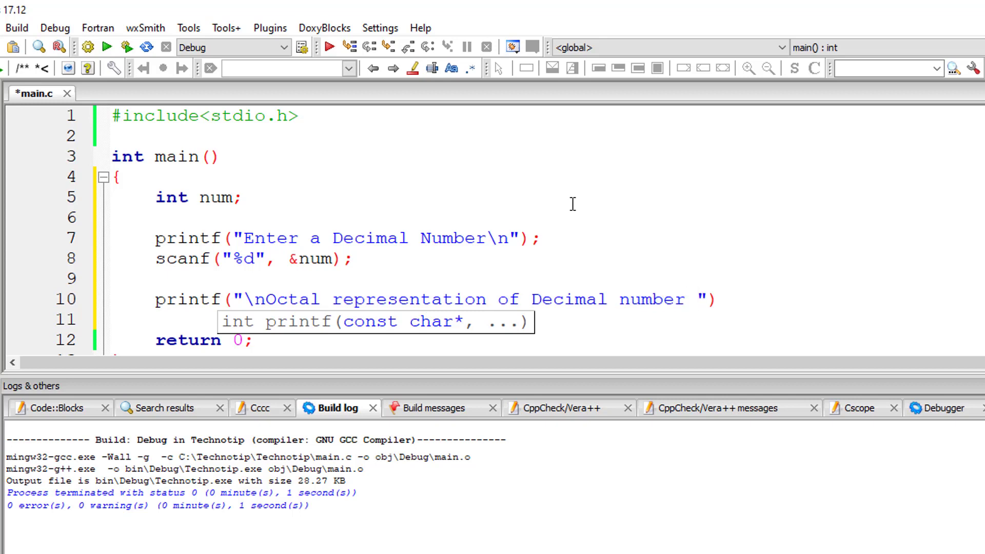
pyautogui.write('%d is')
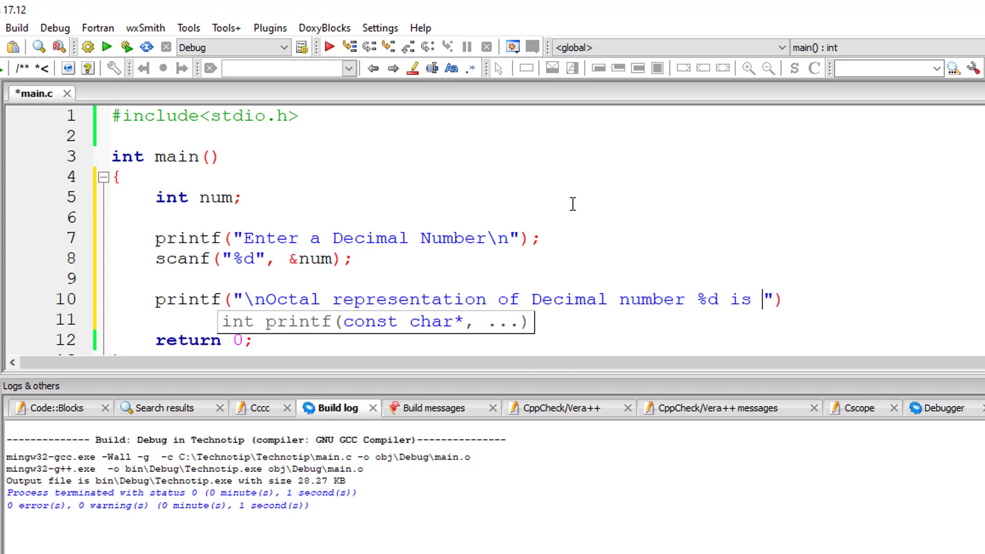
pyautogui.write('%o')
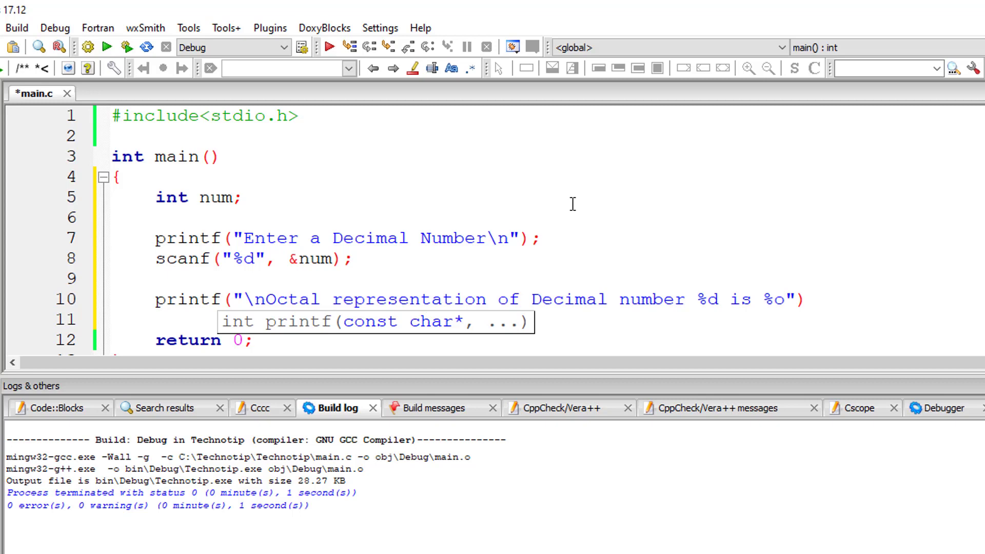
pyautogui.write('\\n",')
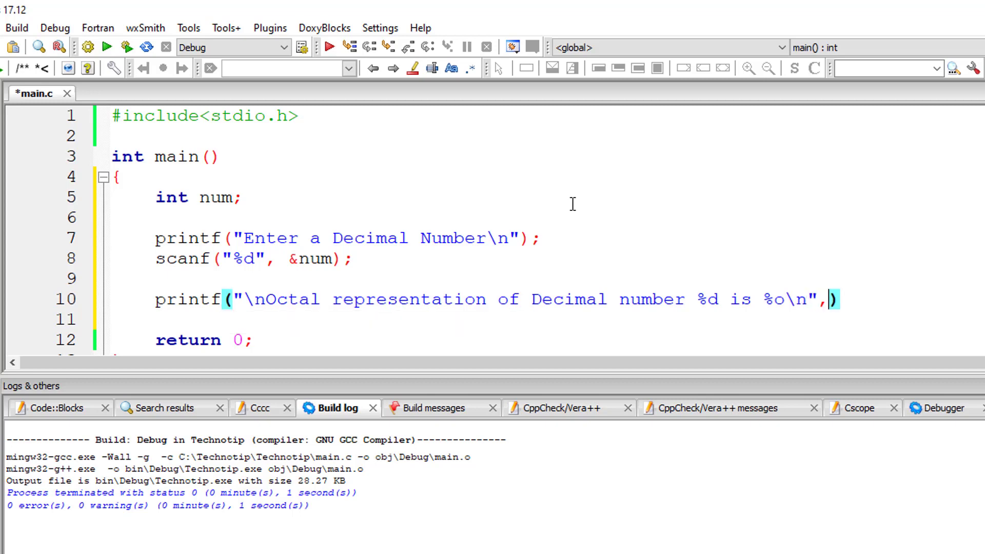
pyautogui.write('num,')
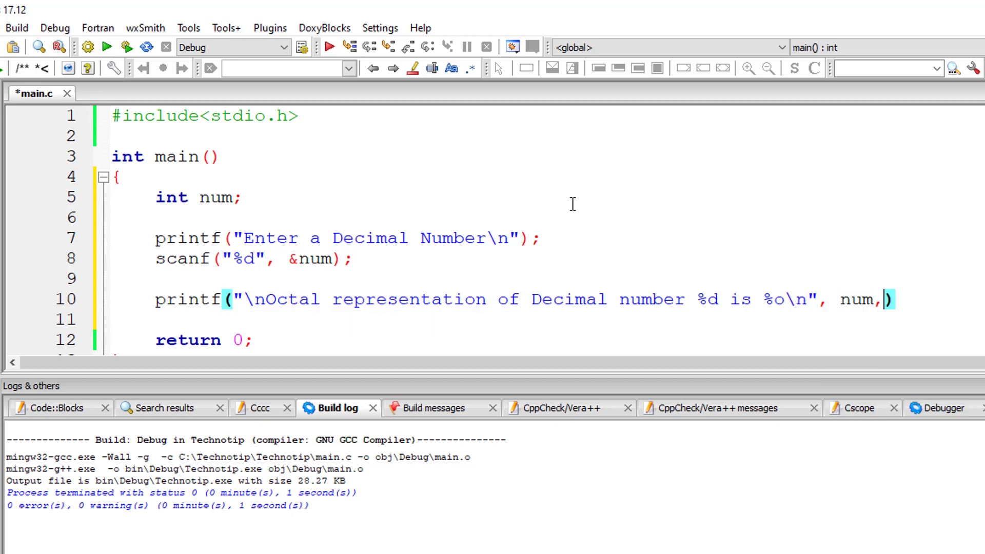
pyautogui.write('num')
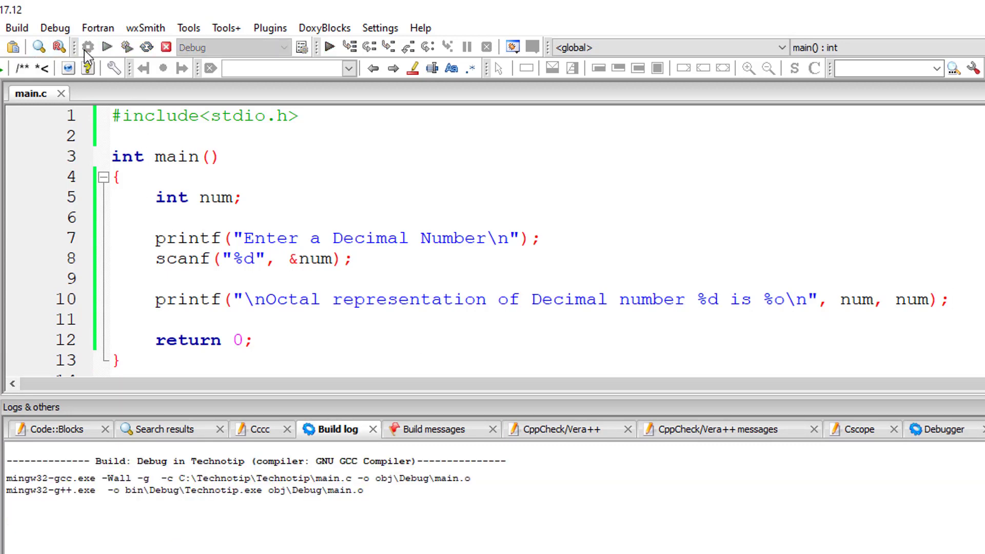
# Build and run the program, entering 16 to see it reported as octal 20.
pyautogui.click(108, 47)
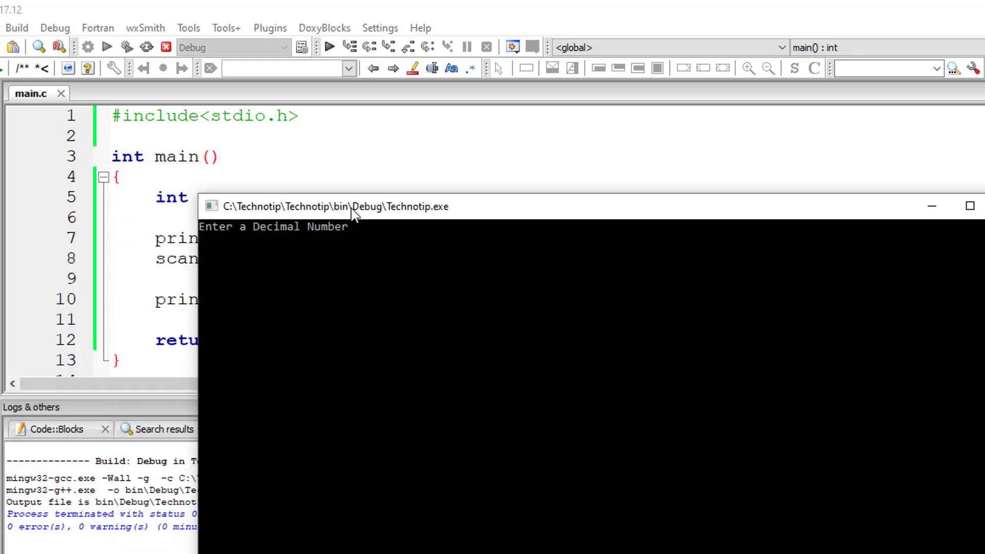
pyautogui.write('16')
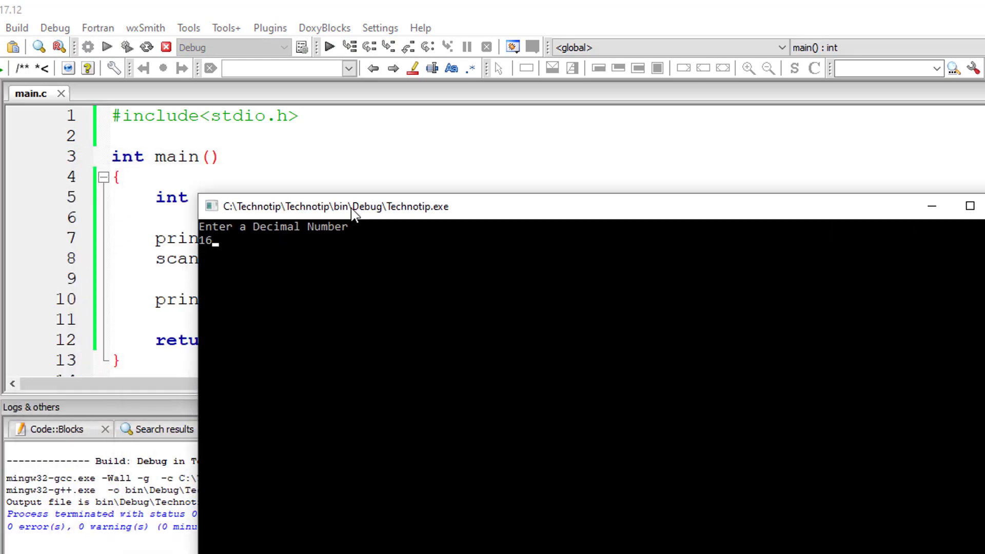
pyautogui.press('Return')
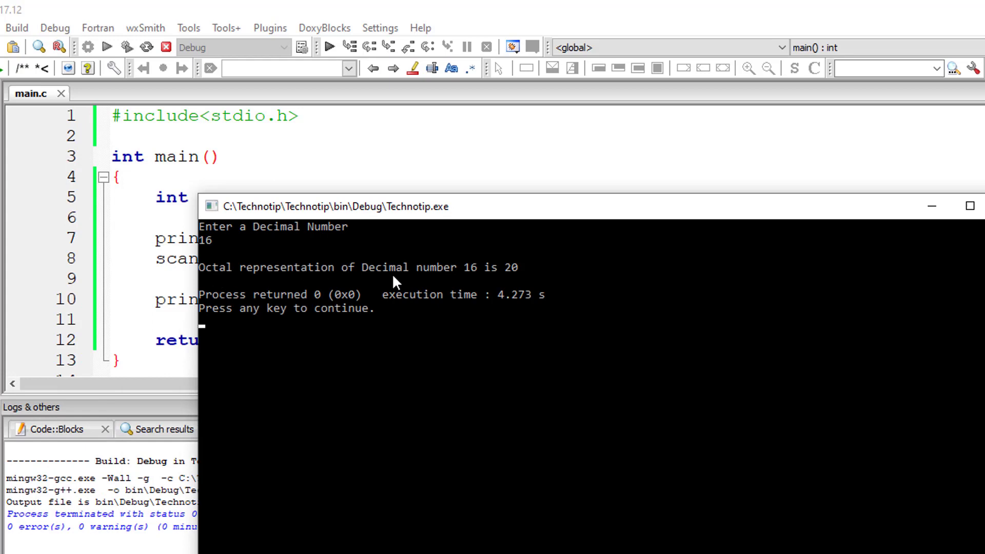
pyautogui.moveTo(506, 283)
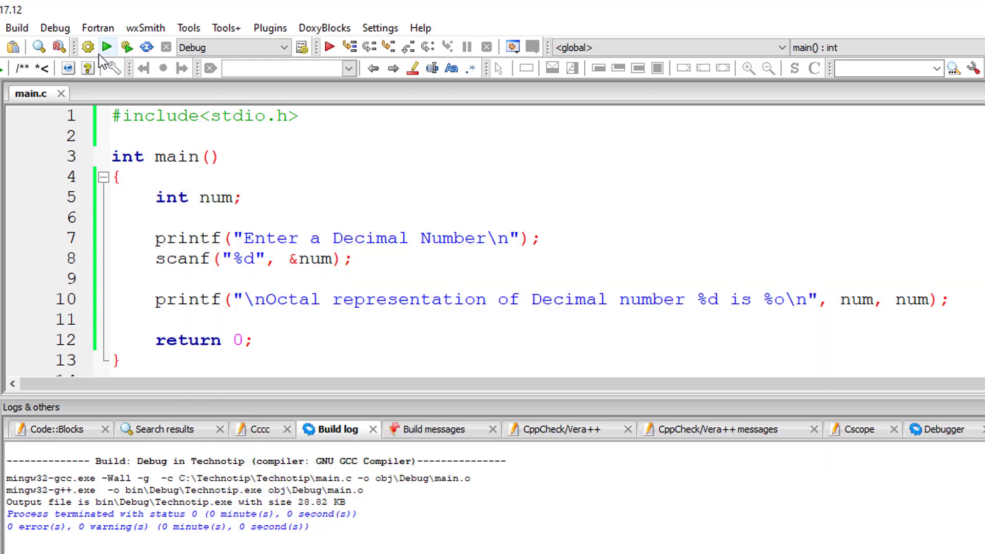
# Run the program again with 90, read octal 132, and close the console.
pyautogui.click(108, 47)
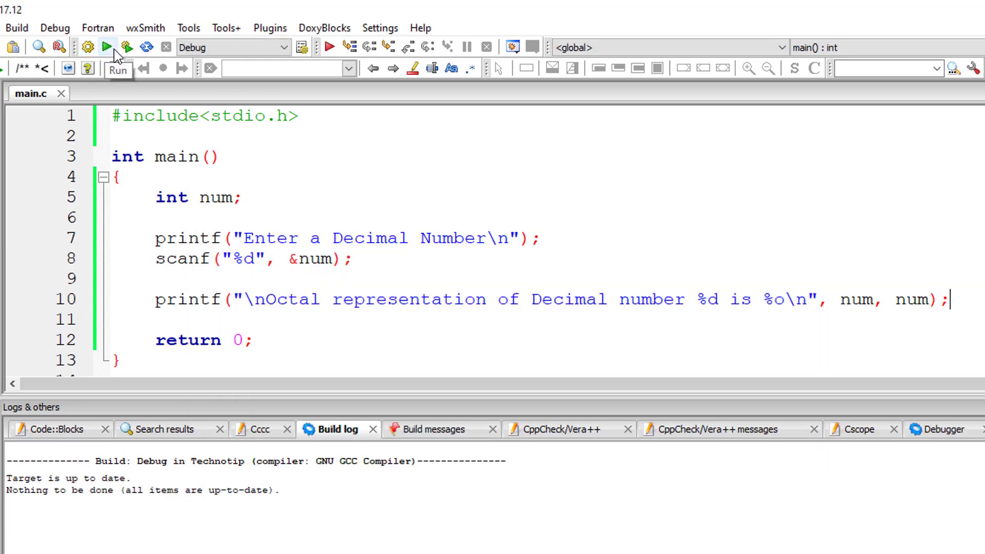
pyautogui.click(107, 47)
pyautogui.write('41')
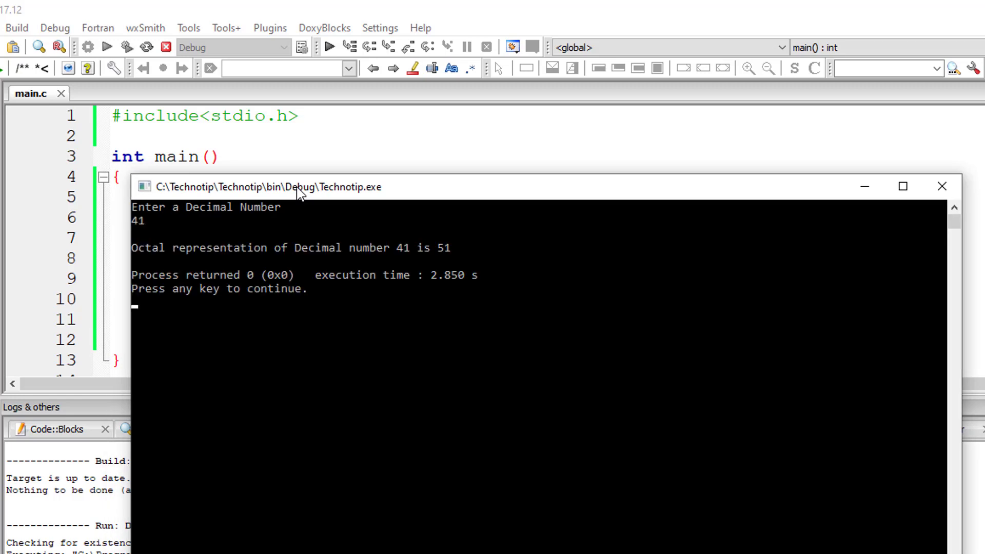
pyautogui.moveTo(886, 172)
pyautogui.write('9')
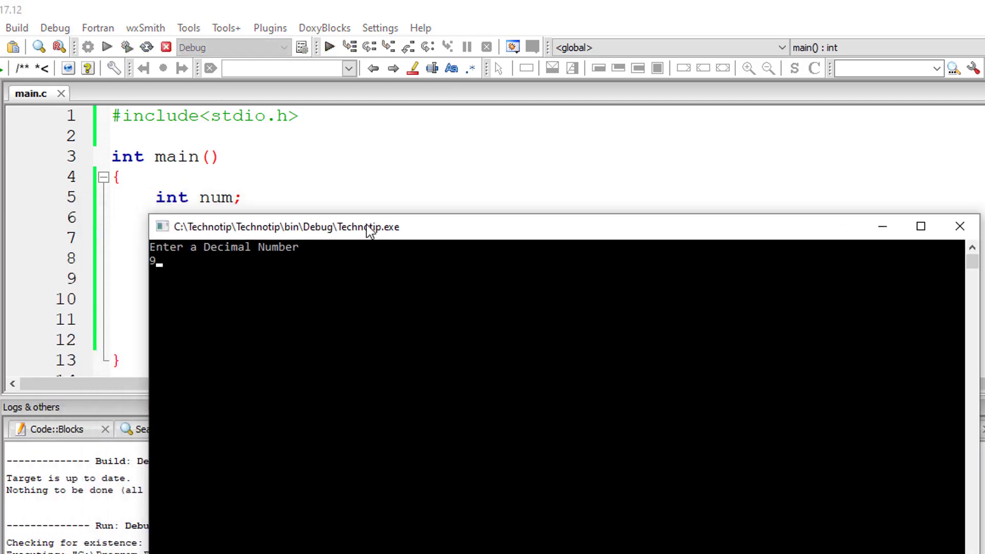
pyautogui.write('0')
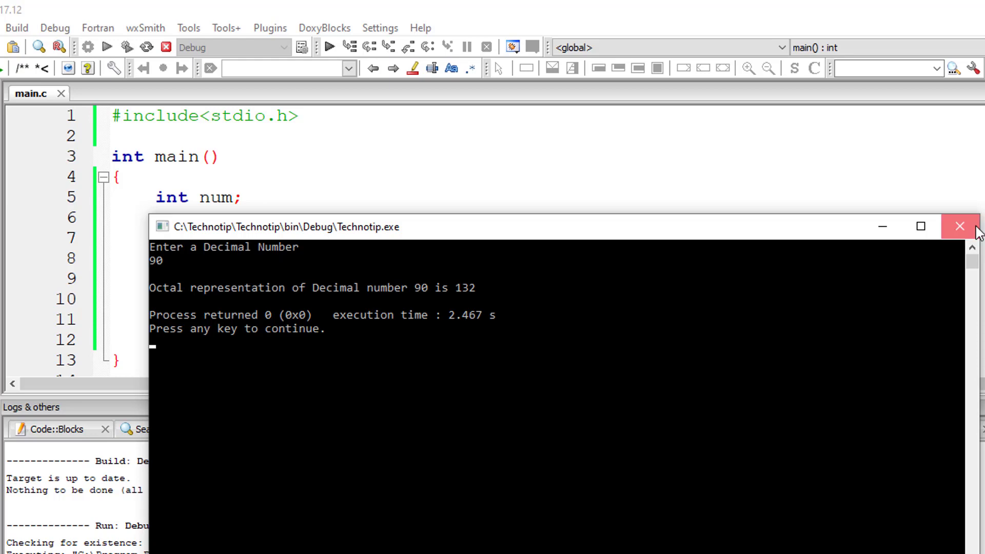
pyautogui.click(960, 226)
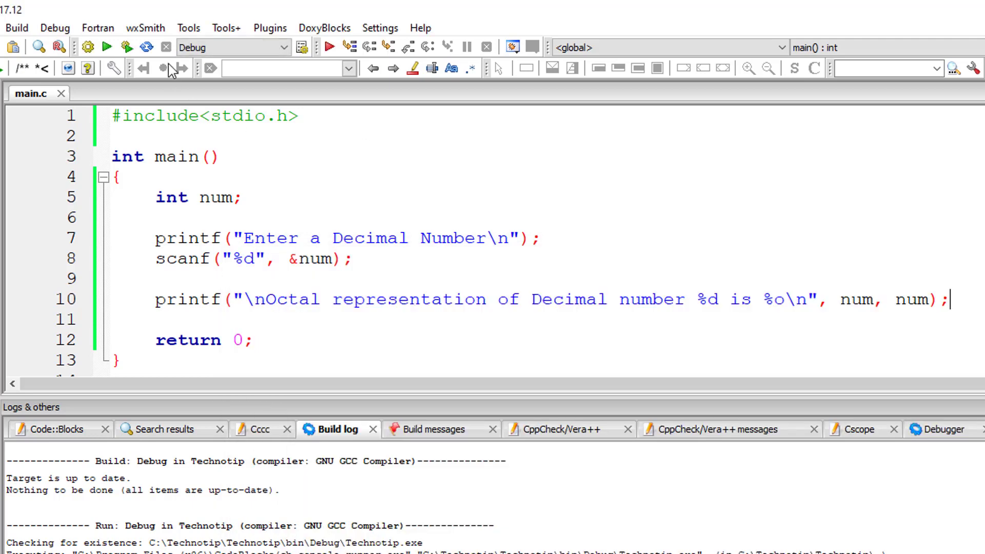
# Run the program once more and enter 32.
pyautogui.click(330, 47)
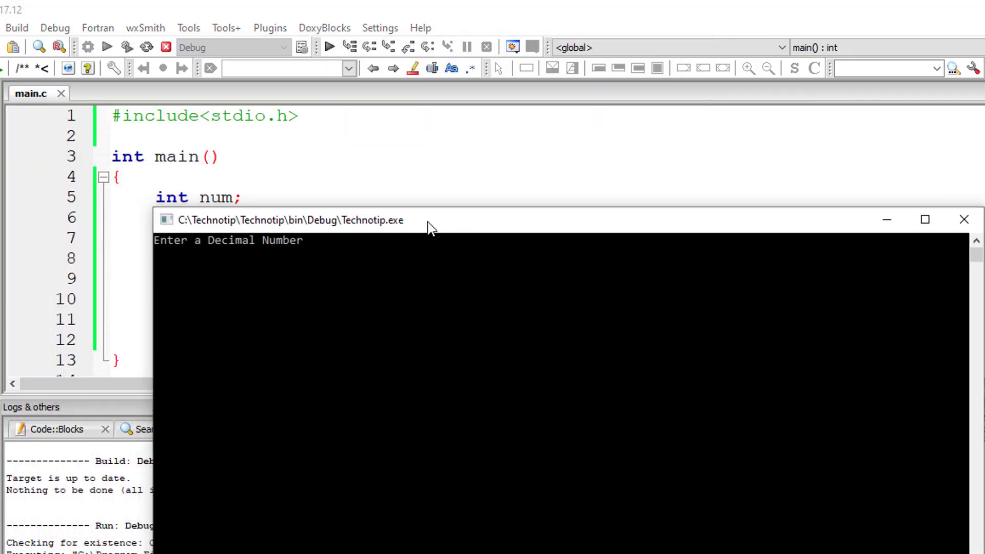
pyautogui.write('32')
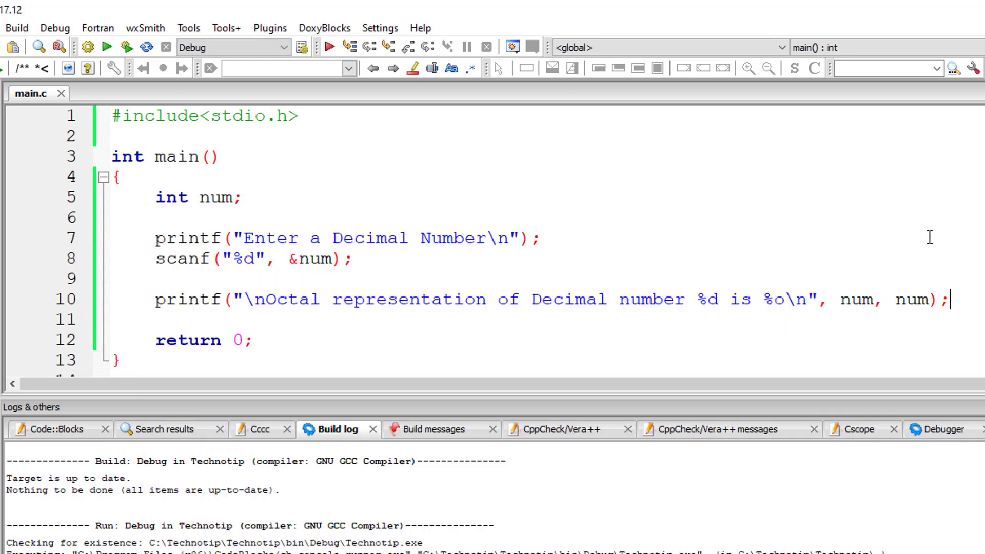
pyautogui.moveTo(805, 295)
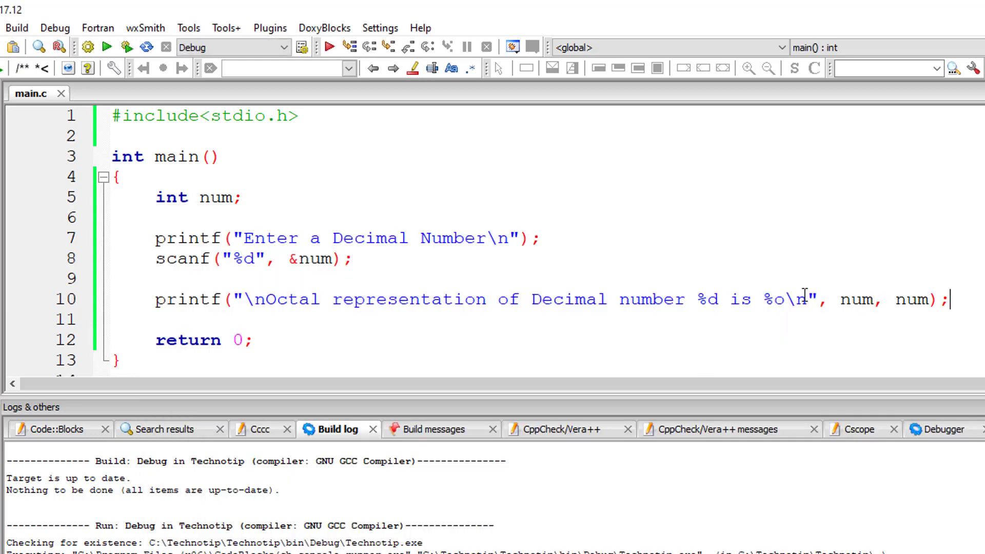